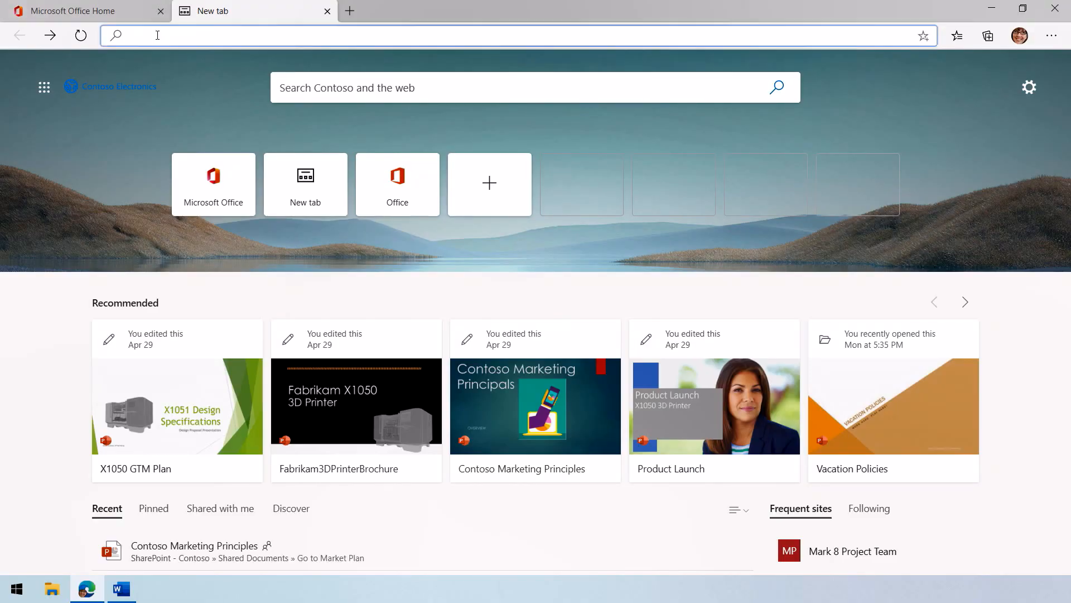
- Search 'hr' and open the Contoso Electronics HR Team site from the Contoso results
{"action": "type", "text": "hr"}
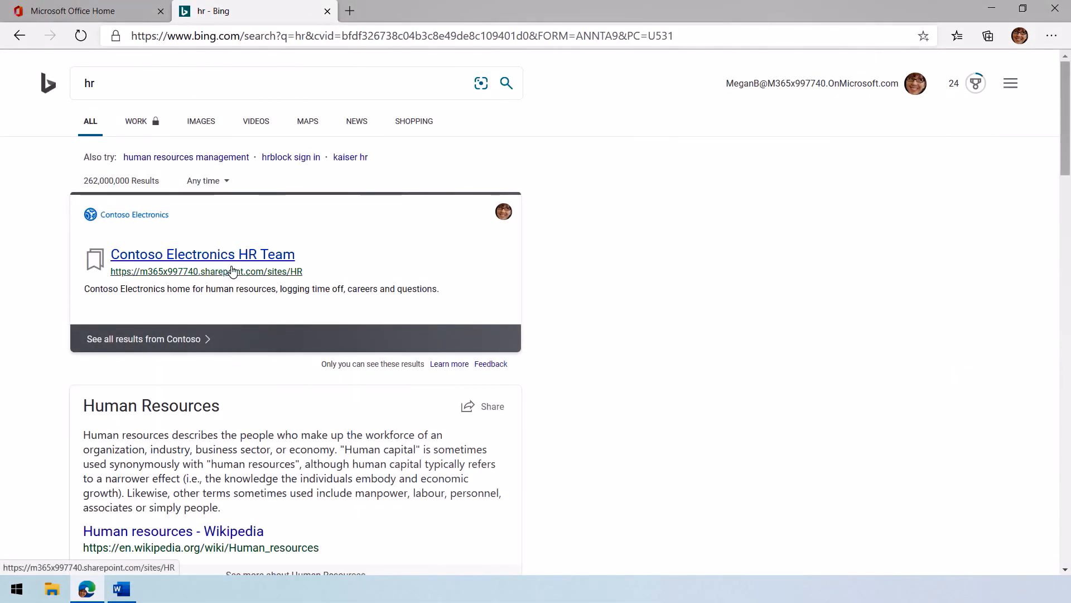
{"action": "left_click", "coordinate": [202, 253]}
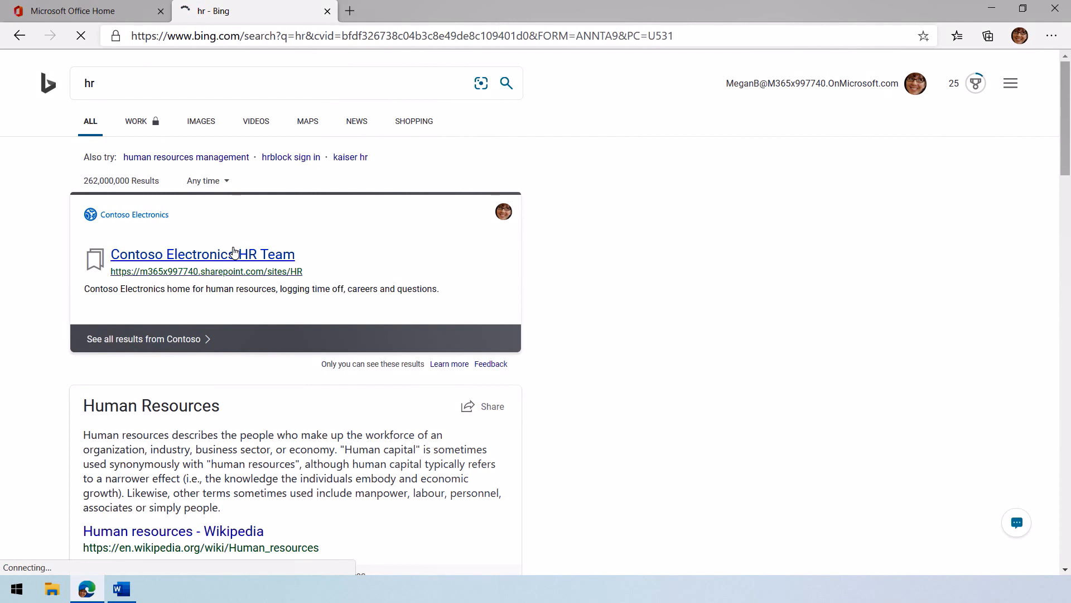
{"action": "left_click", "coordinate": [203, 255]}
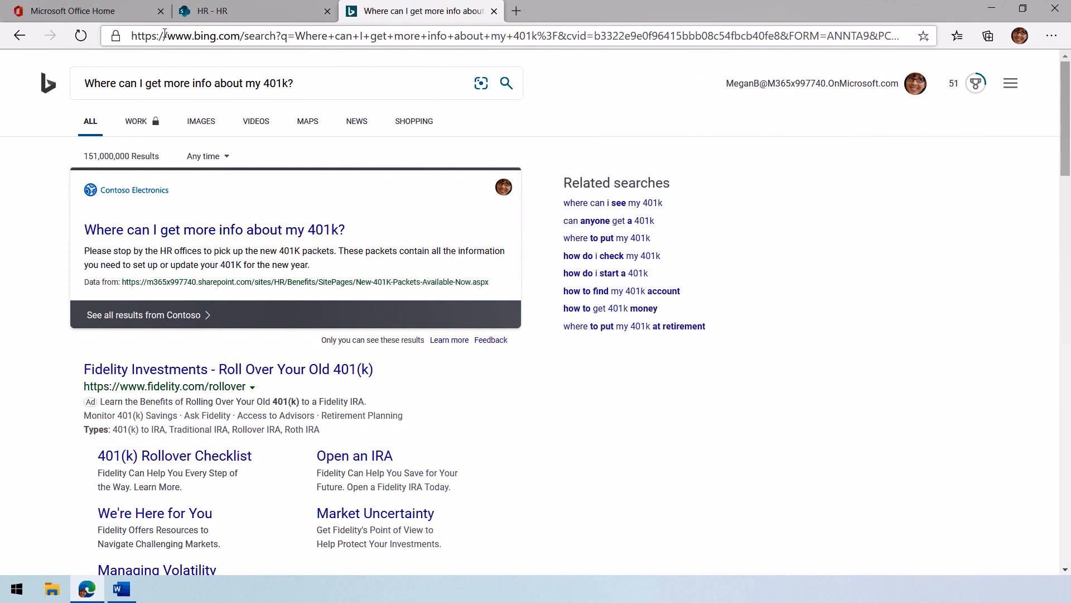
{"action": "mouse_move", "coordinate": [160, 231]}
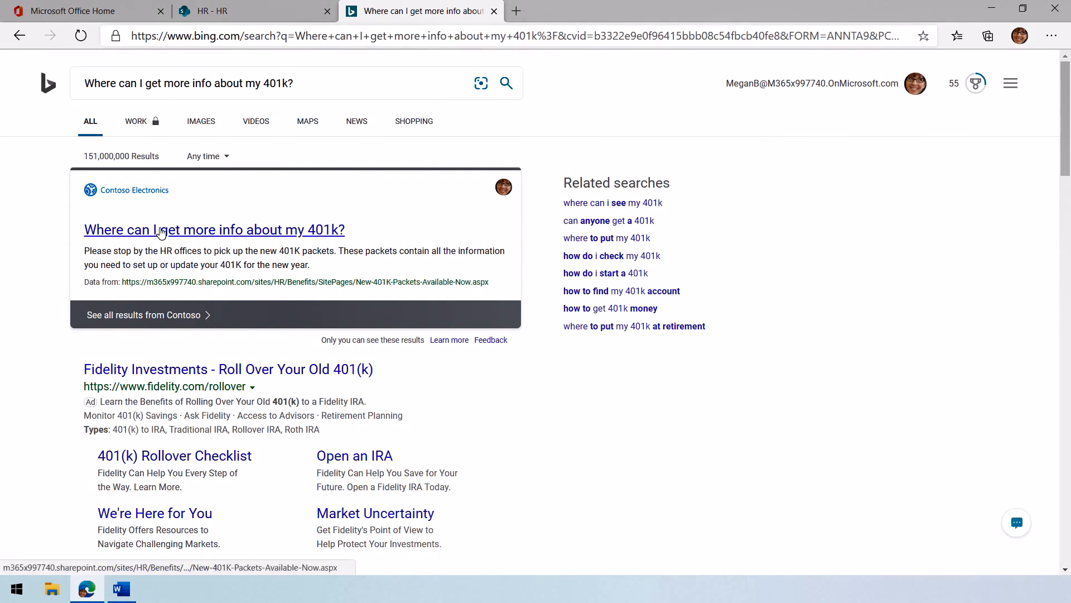
- Open the New 401K Packets Available Now page from the 401k answer, then start a new tab
{"action": "left_click", "coordinate": [214, 229]}
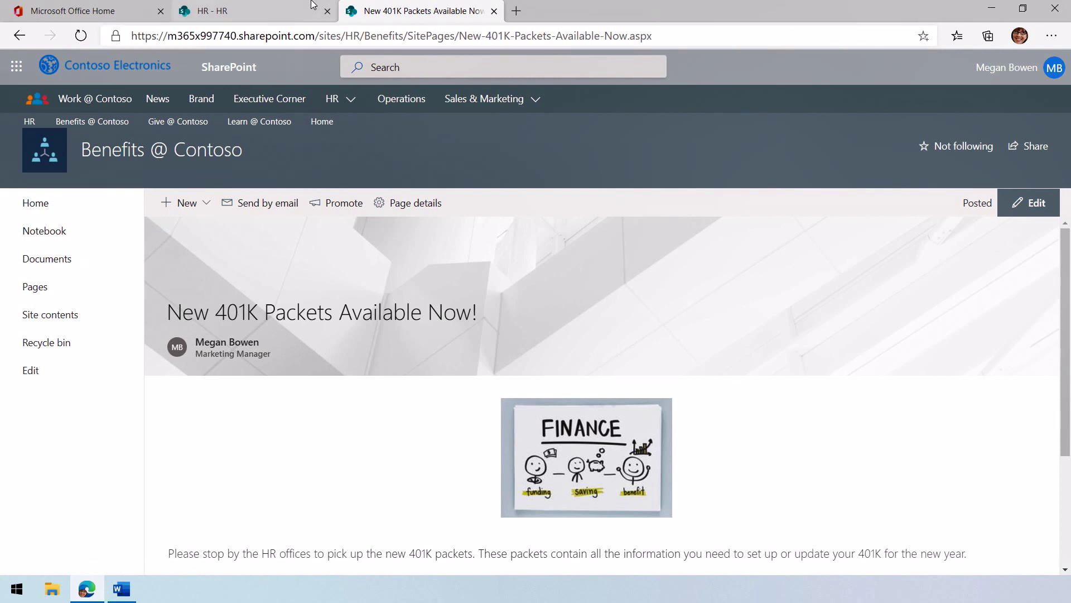
{"action": "mouse_move", "coordinate": [518, 10]}
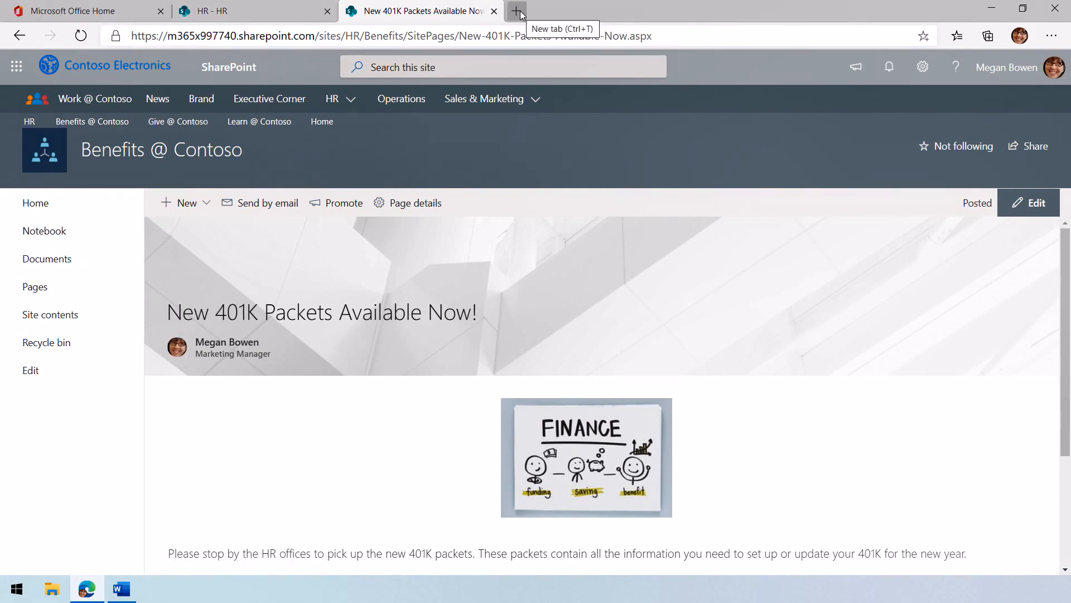
{"action": "left_click", "coordinate": [517, 11]}
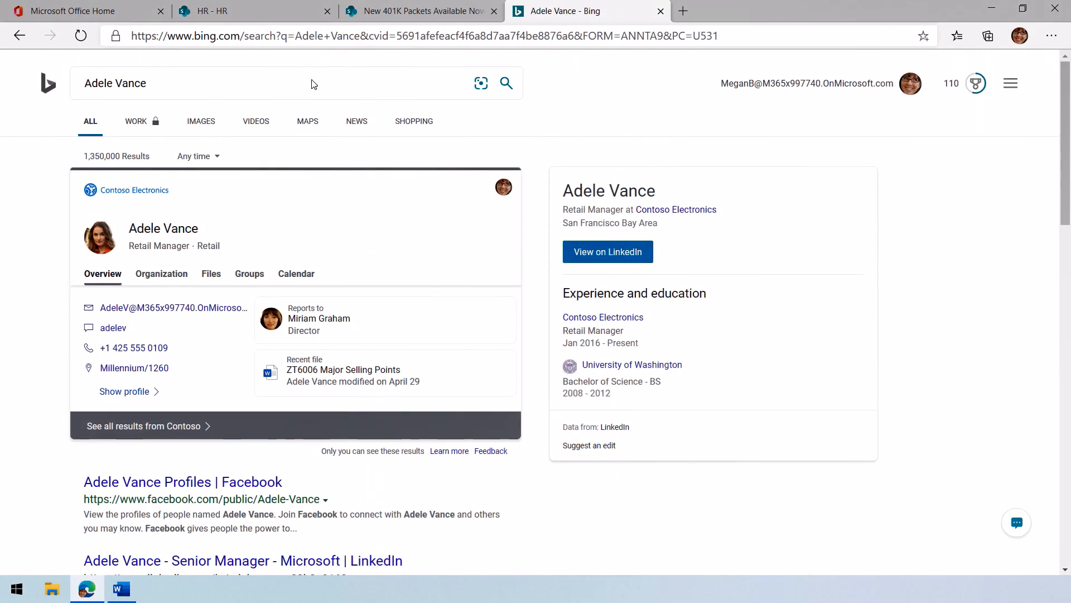
- Browse Adele Vance's Organization, Groups, Calendar and Overview tabs, then open her Millennium/1260 office
{"action": "left_click", "coordinate": [162, 273]}
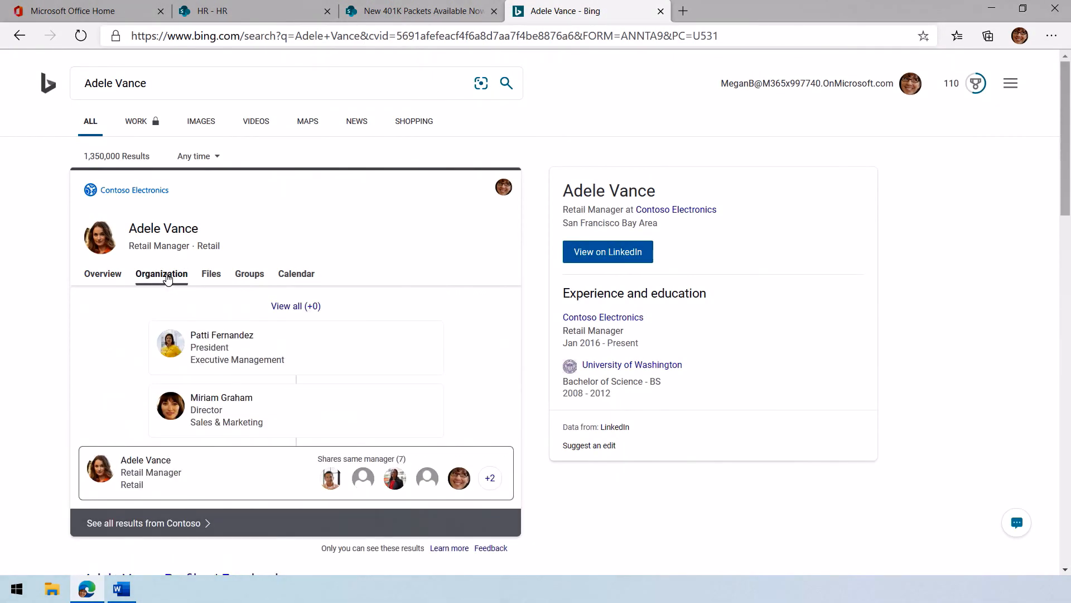
{"action": "left_click", "coordinate": [249, 274]}
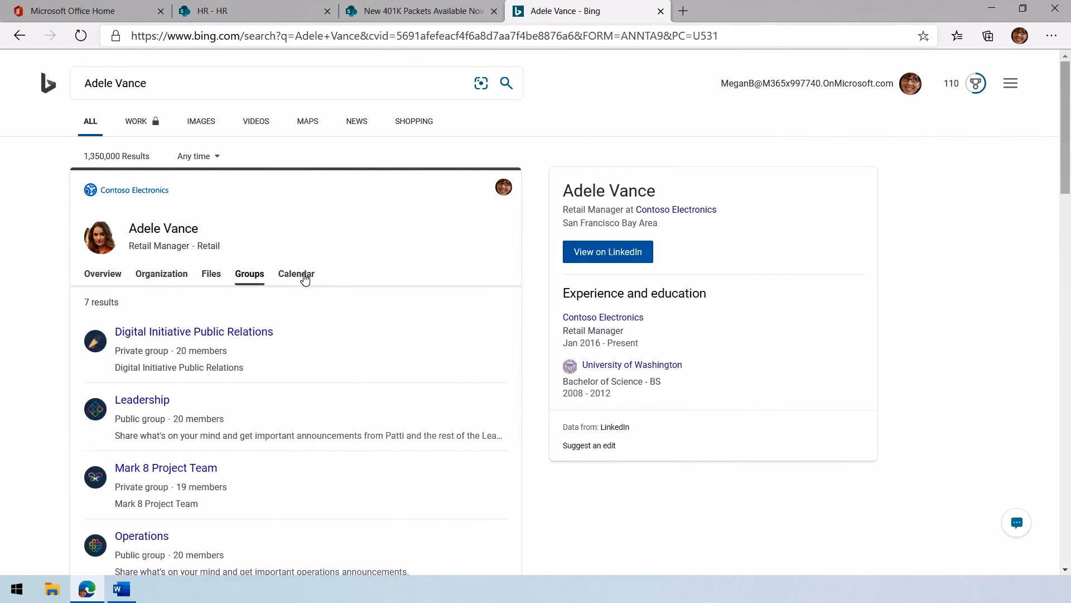
{"action": "left_click", "coordinate": [295, 273]}
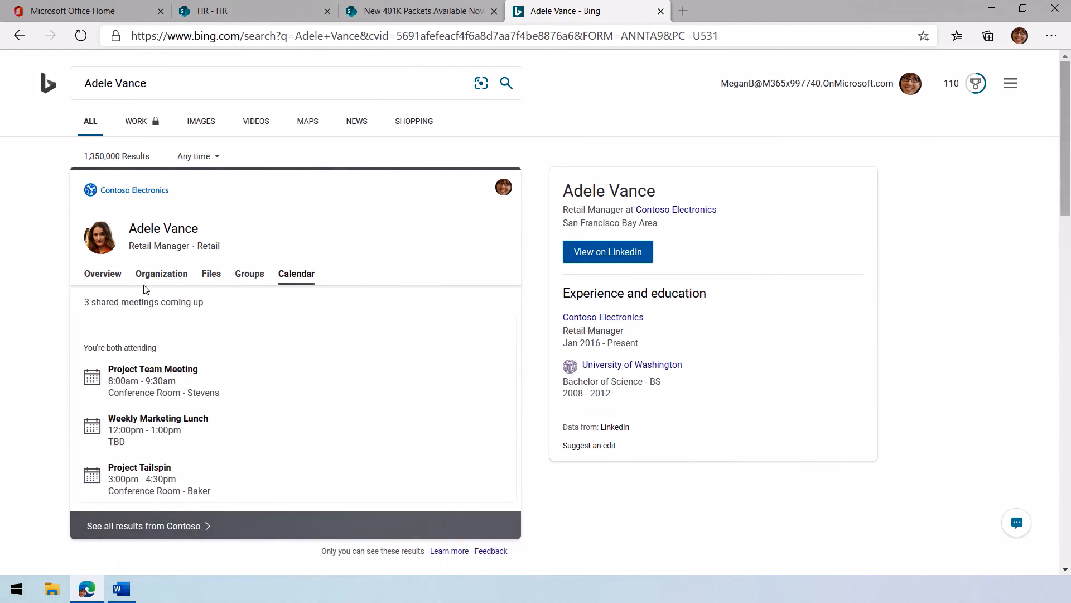
{"action": "left_click", "coordinate": [102, 273]}
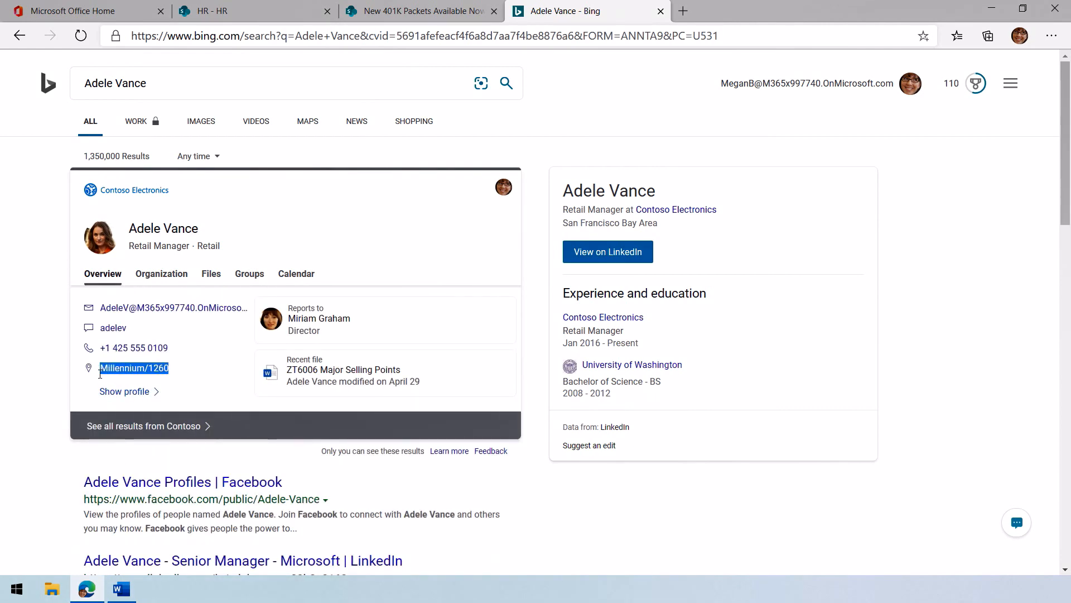
{"action": "left_click", "coordinate": [134, 367]}
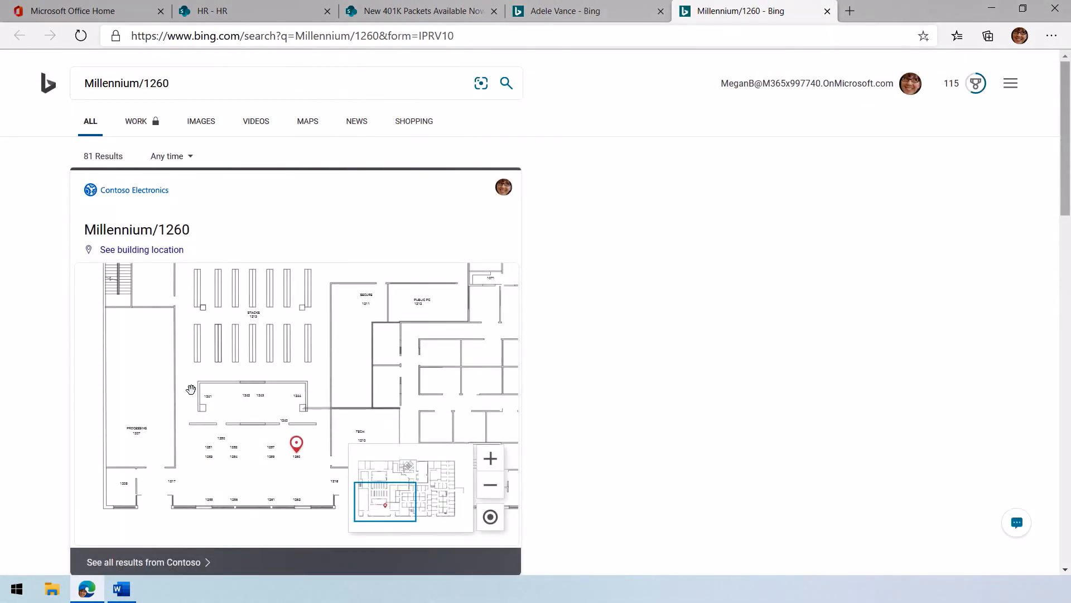
{"action": "mouse_move", "coordinate": [311, 485]}
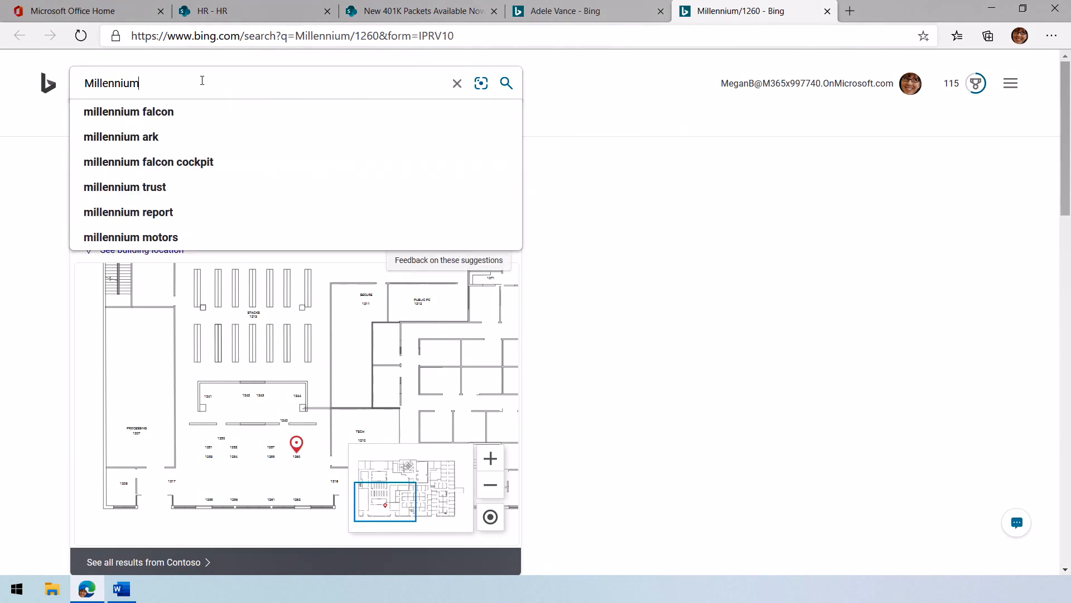
- Search Millennium, zoom out the building map, and expand it to full size
{"action": "left_click", "coordinate": [506, 83]}
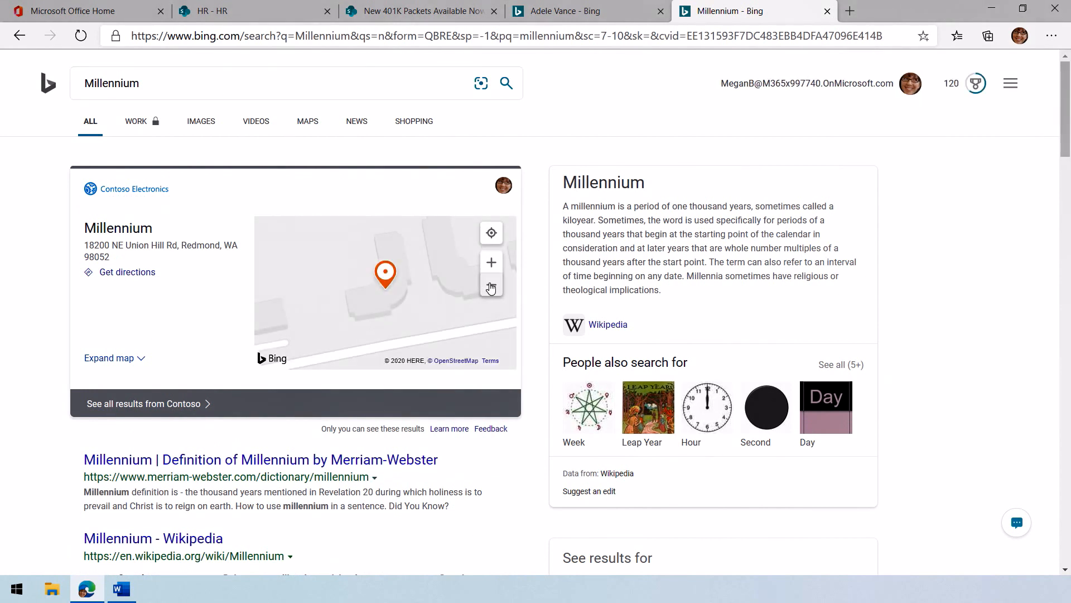
{"action": "left_click", "coordinate": [491, 285]}
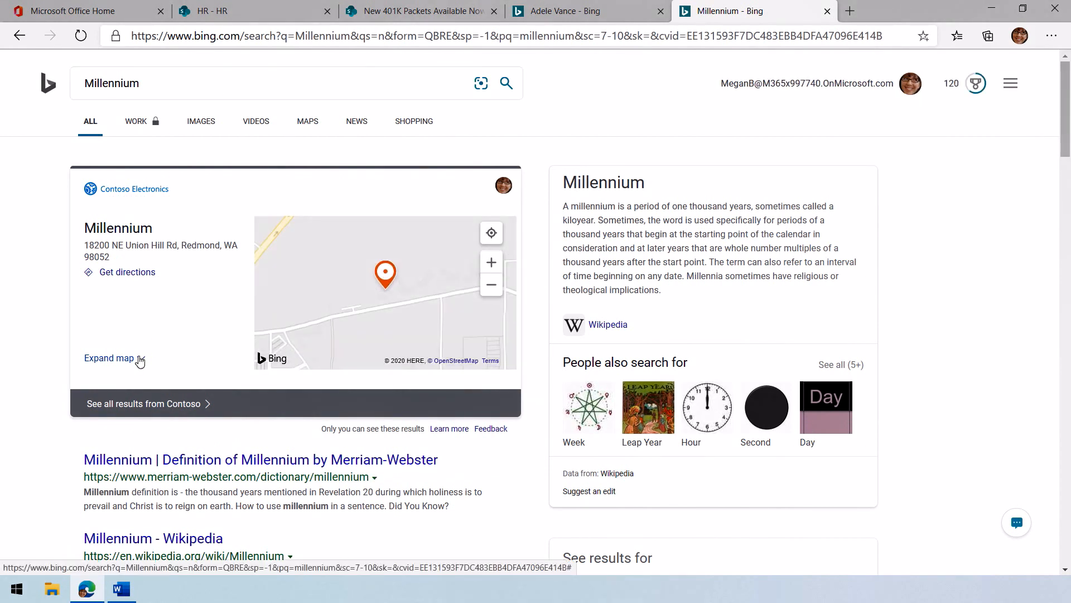
{"action": "left_click", "coordinate": [108, 358]}
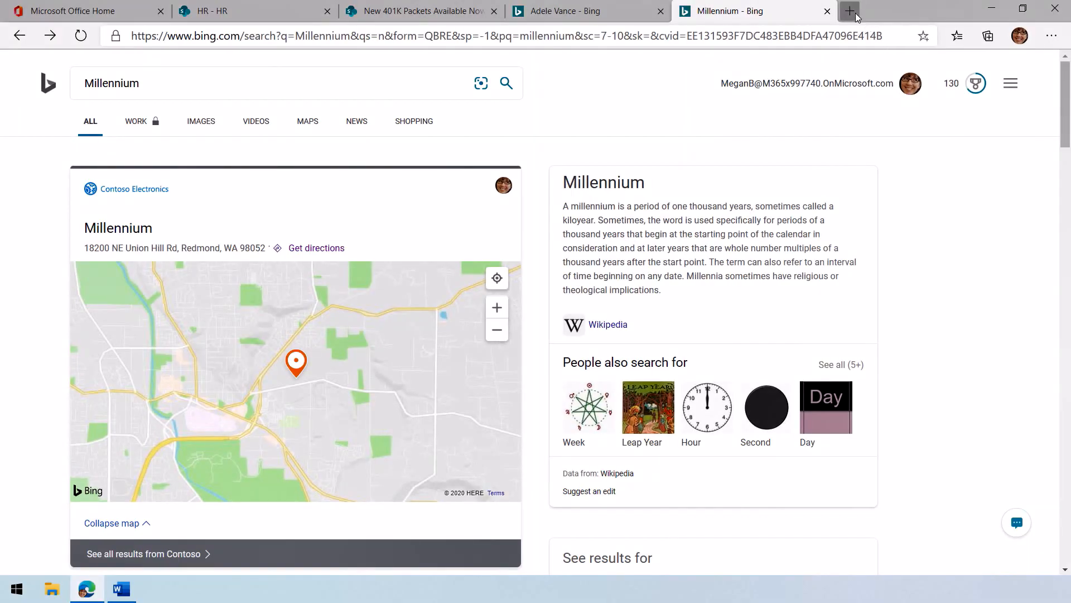
- Search 'what is mdt?' in a new tab for the Microsoft Deployment Toolkit answer, then open another tab
{"action": "left_click", "coordinate": [849, 11]}
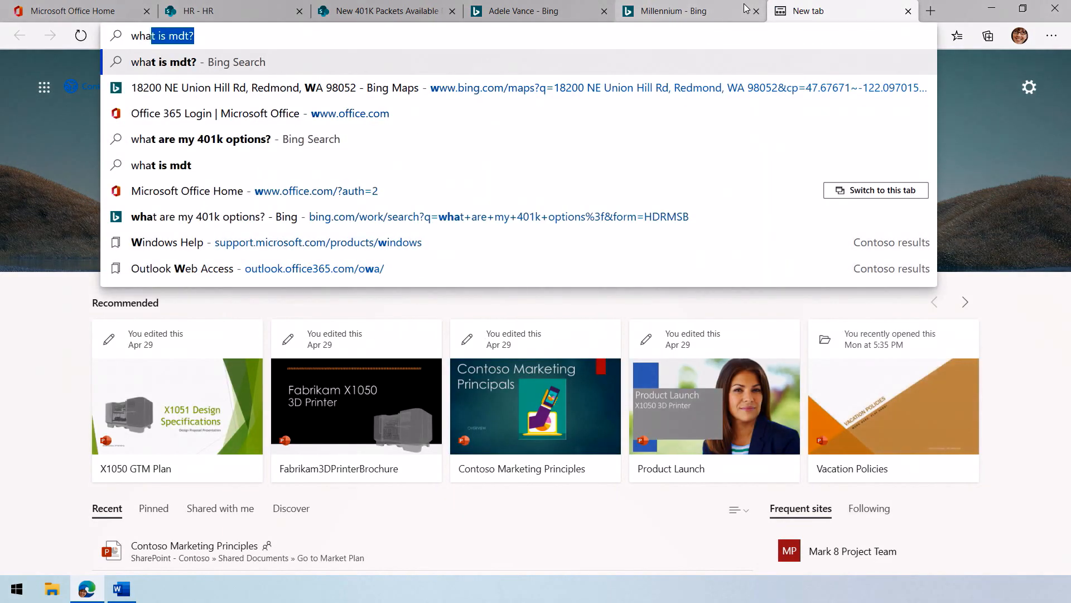
{"action": "key", "text": "Backspace"}
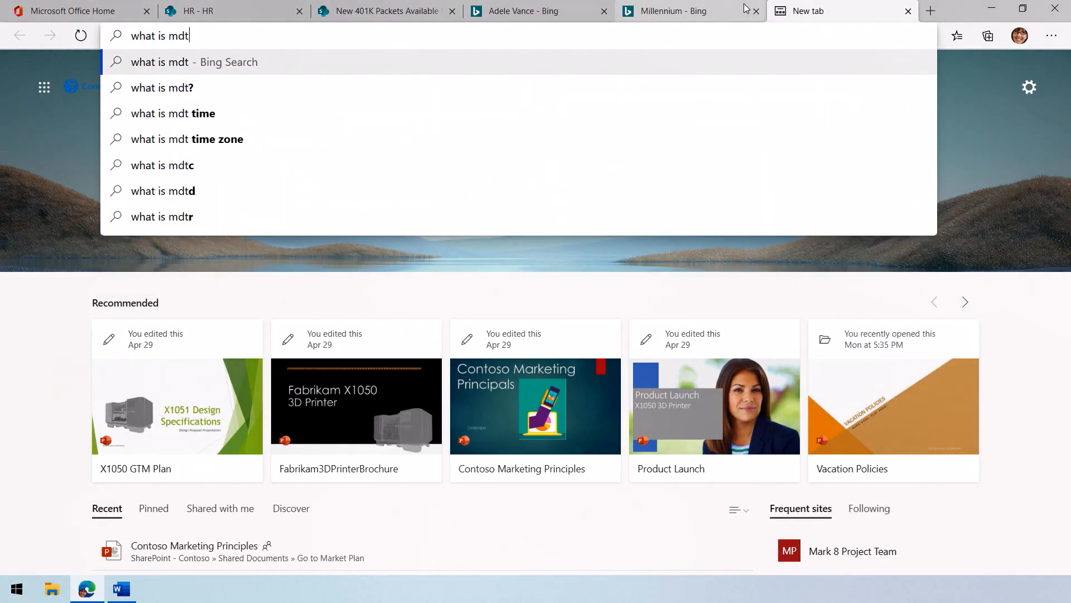
{"action": "left_click", "coordinate": [162, 88]}
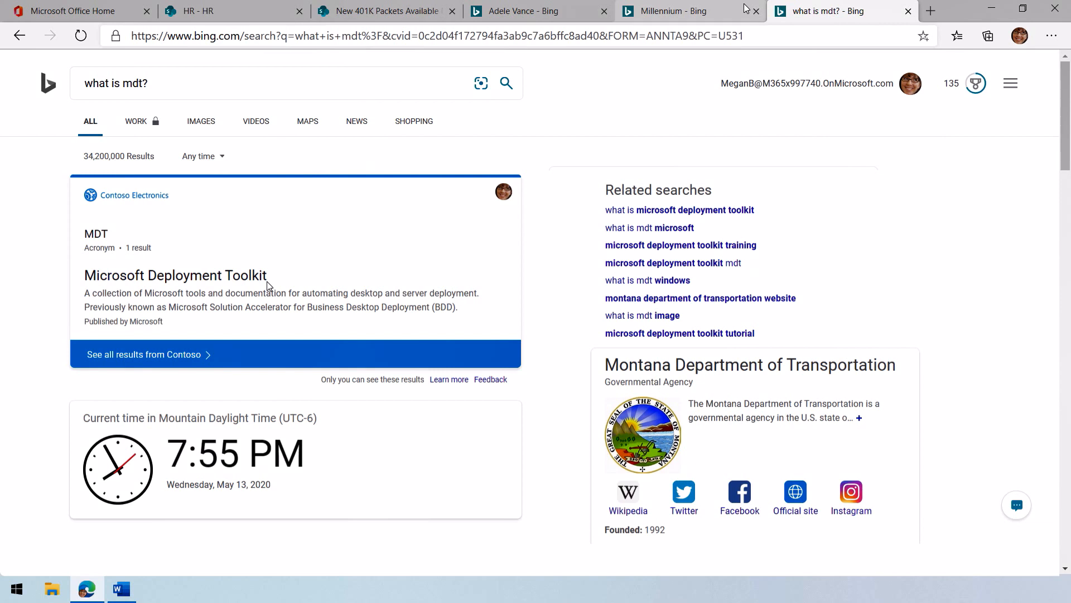
{"action": "left_click", "coordinate": [930, 10]}
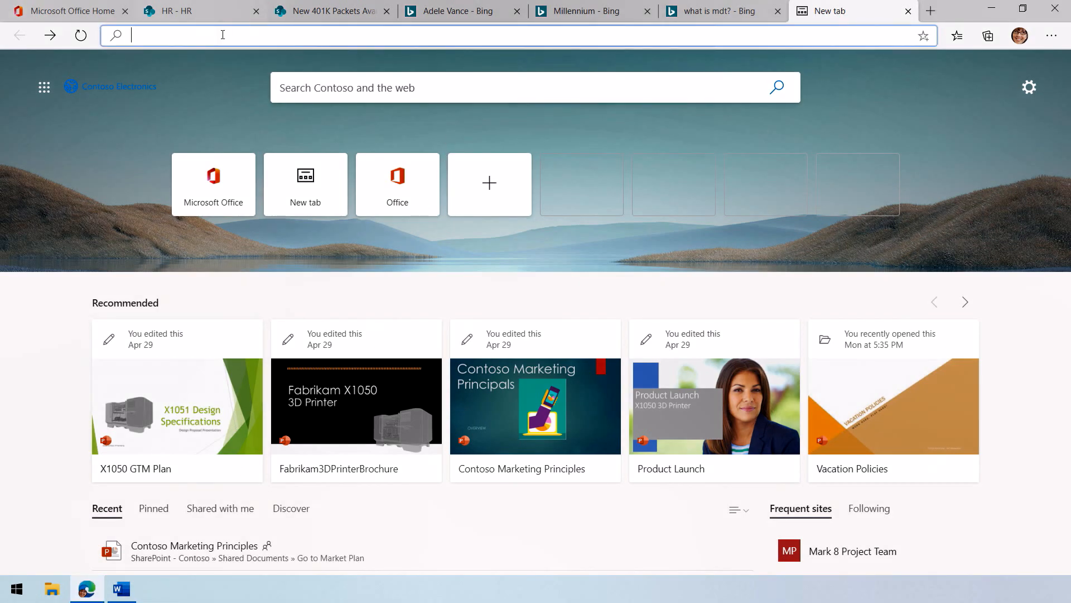
- Search 'files about marketing', show all WORK results, then open a new tab
{"action": "type", "text": "files about marketing"}
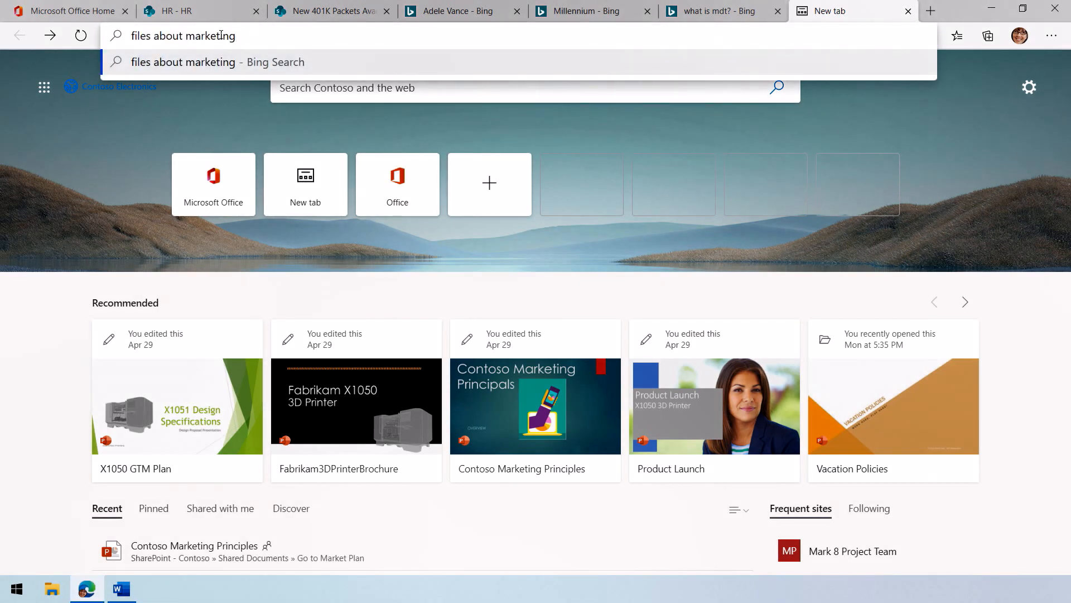
{"action": "key", "text": "Return"}
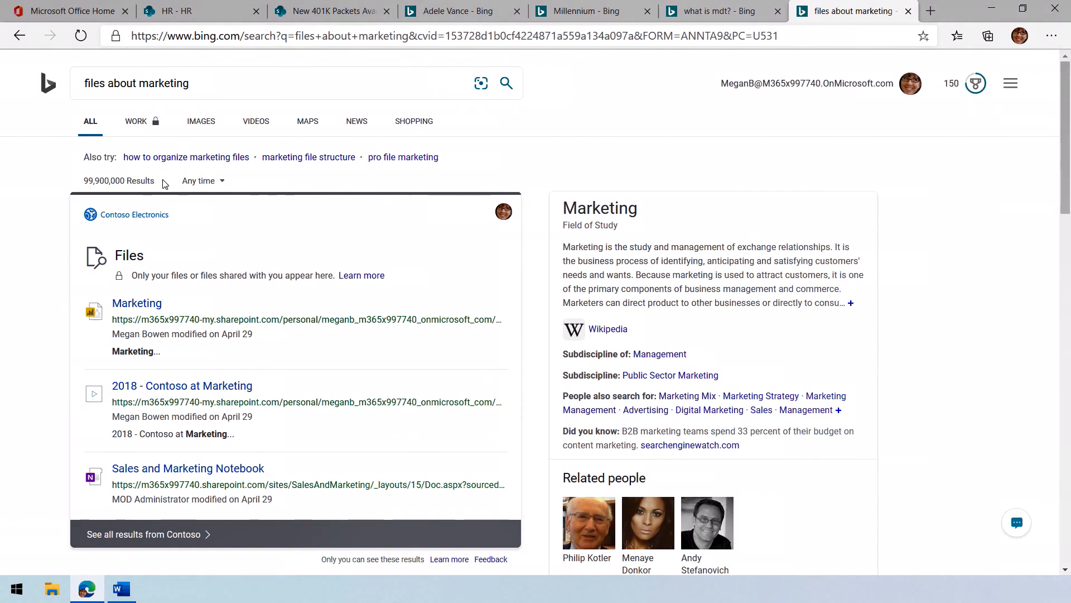
{"action": "mouse_move", "coordinate": [155, 436]}
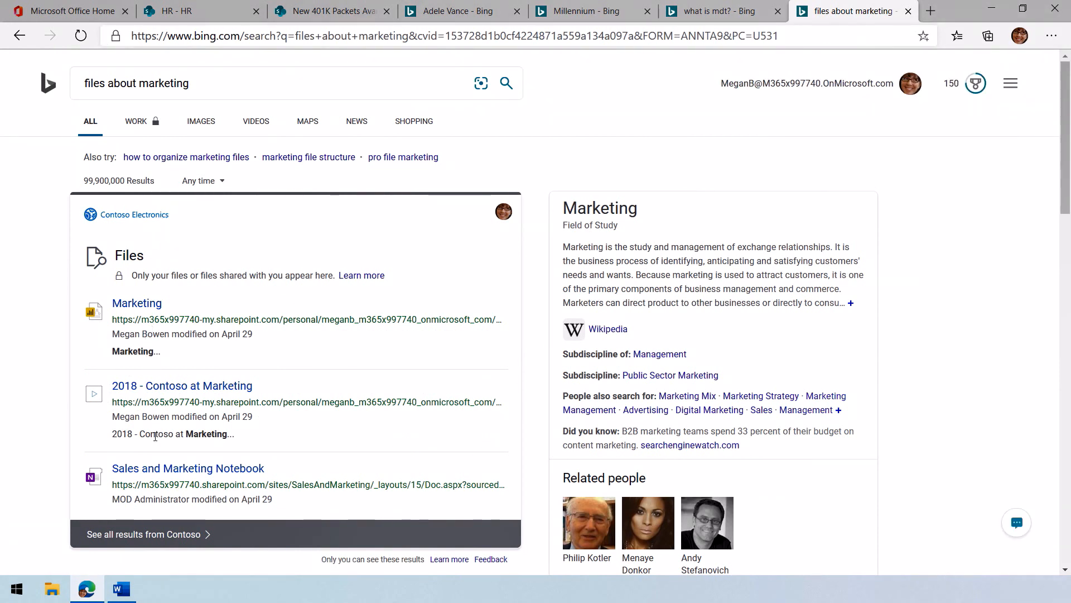
{"action": "left_click", "coordinate": [135, 121]}
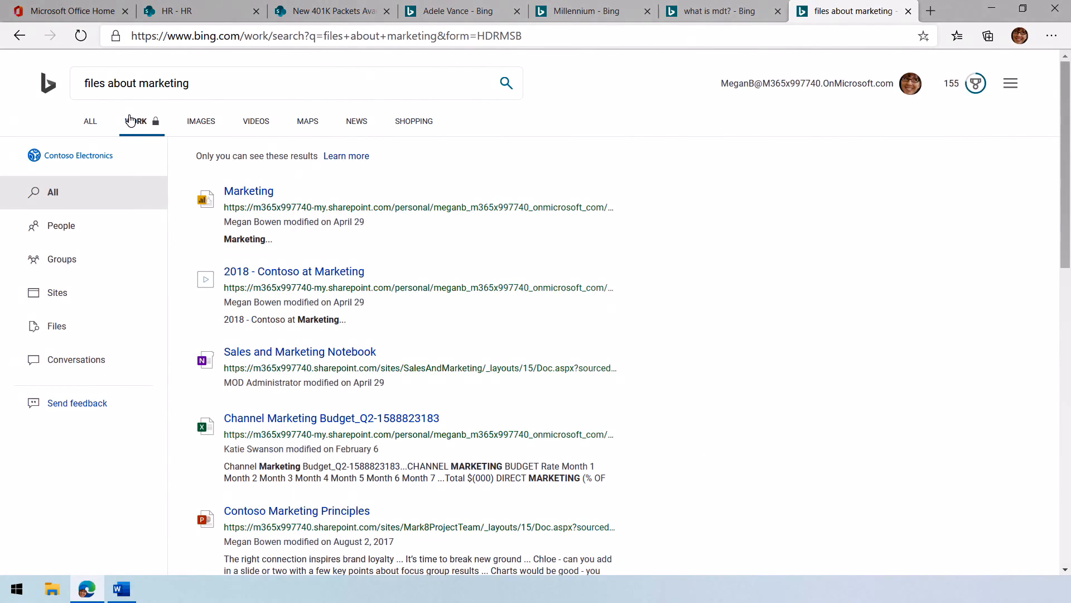
{"action": "mouse_move", "coordinate": [158, 141]}
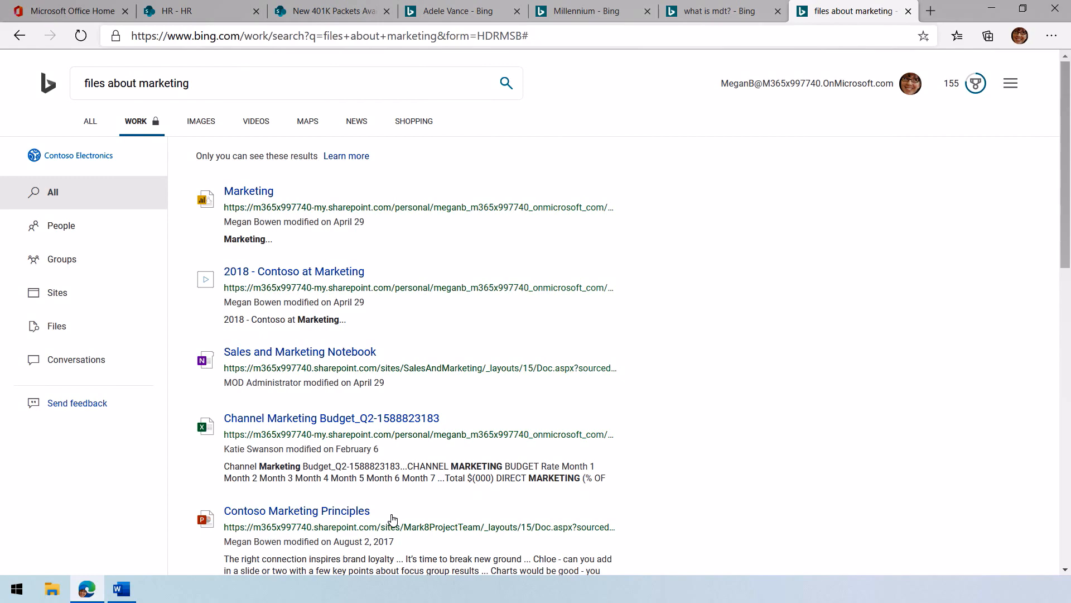
{"action": "left_click", "coordinate": [930, 11]}
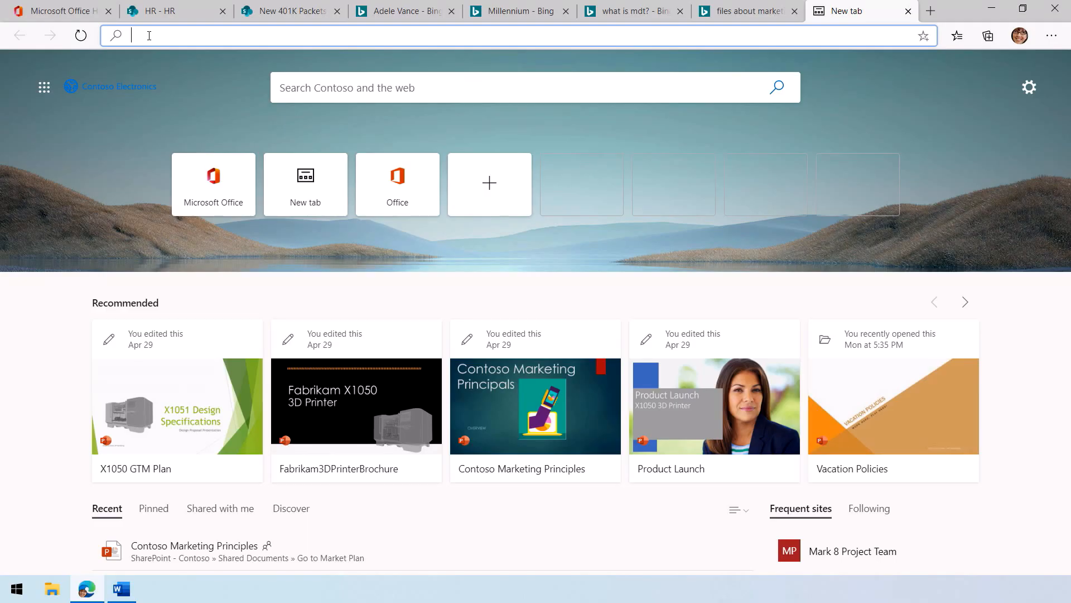
- Search 'timecard' and start a new I'm out! reply dated May 14
{"action": "type", "text": "t"}
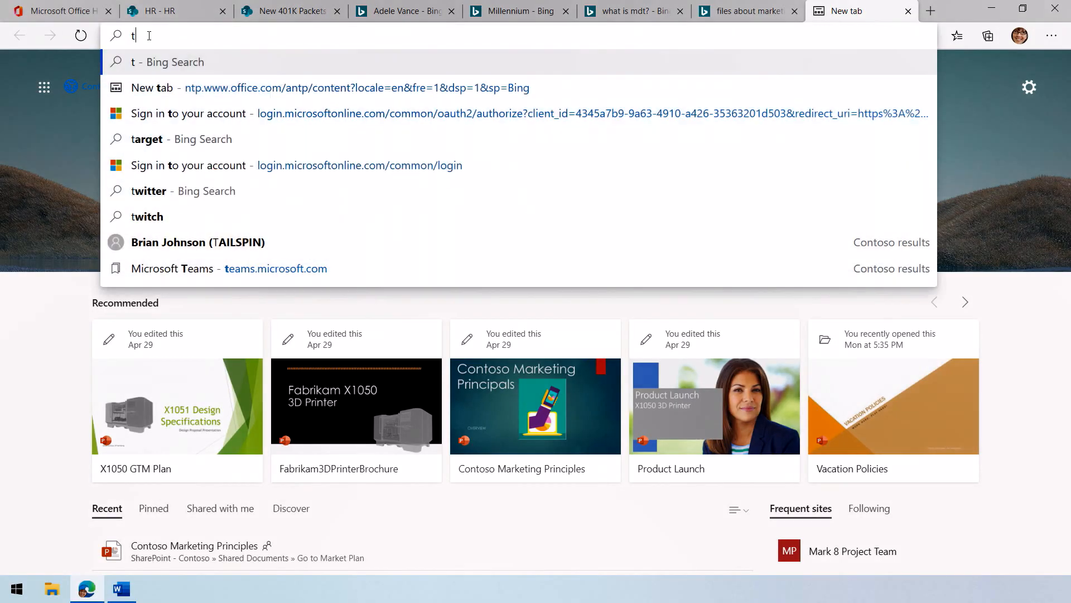
{"action": "type", "text": "timecard&cvid=ee67f49876f44337bf14eb98414fc328&FORM=ANNTA9&PC=U531"}
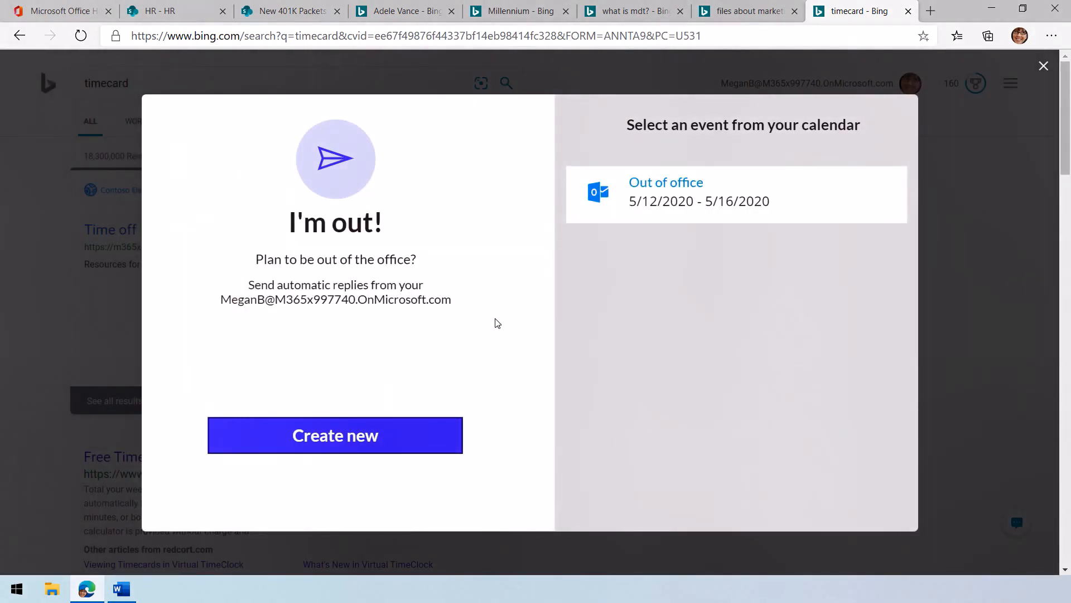
{"action": "mouse_move", "coordinate": [437, 436]}
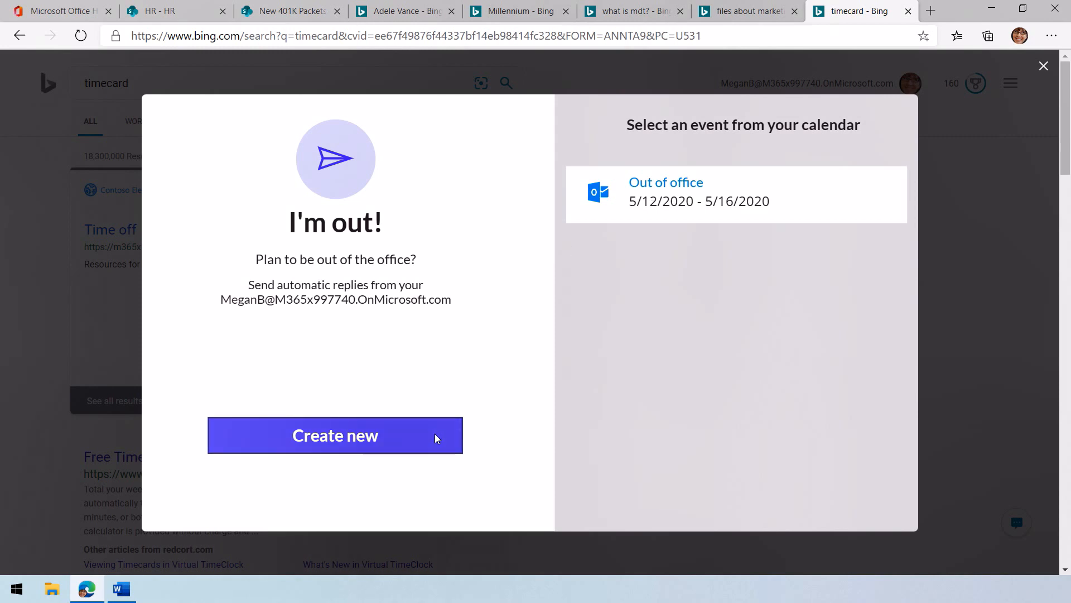
{"action": "left_click", "coordinate": [335, 435]}
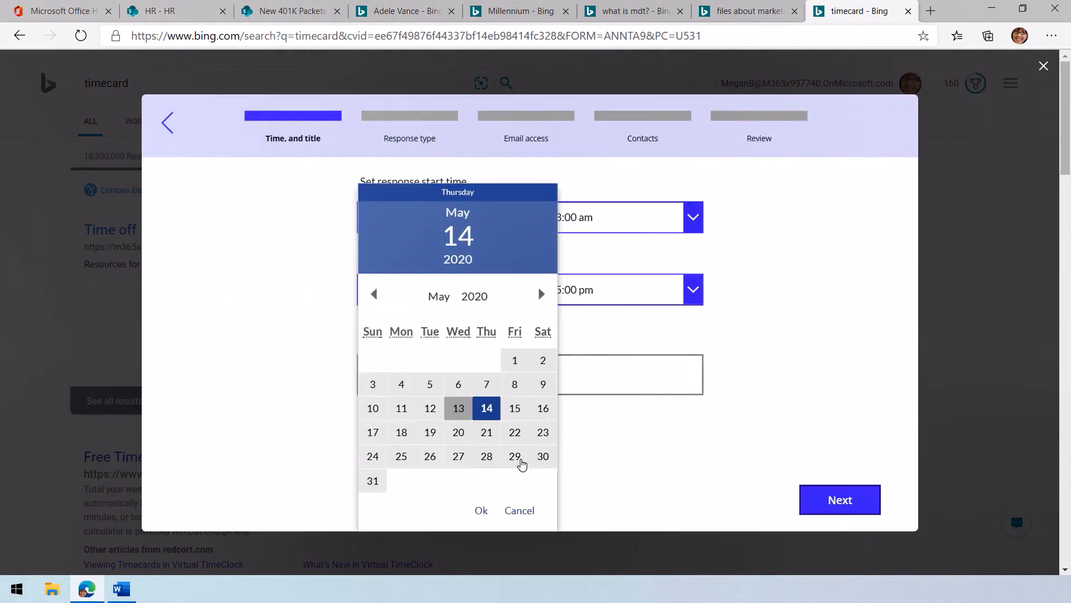
{"action": "left_click", "coordinate": [482, 510]}
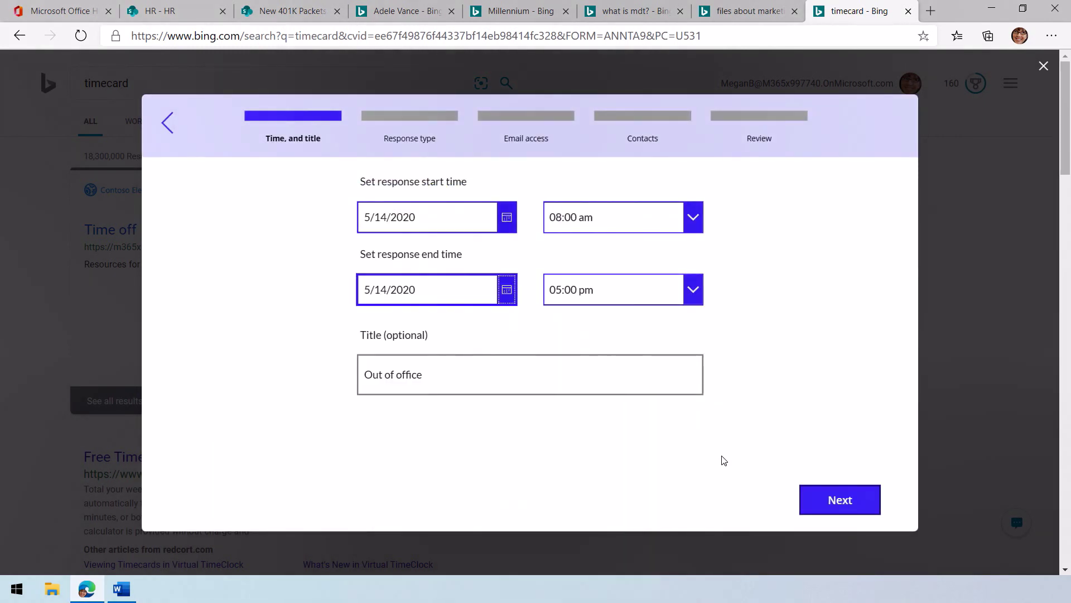
{"action": "left_click", "coordinate": [840, 499]}
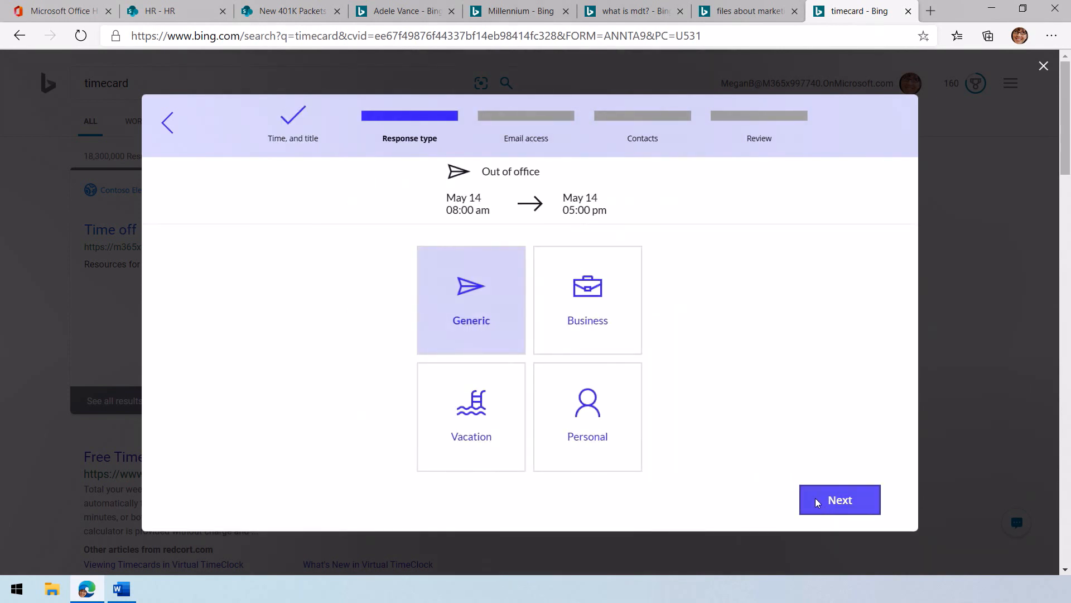
- Make it a Business response, add a contact for inquiries, and submit the auto-reply
{"action": "left_click", "coordinate": [587, 300]}
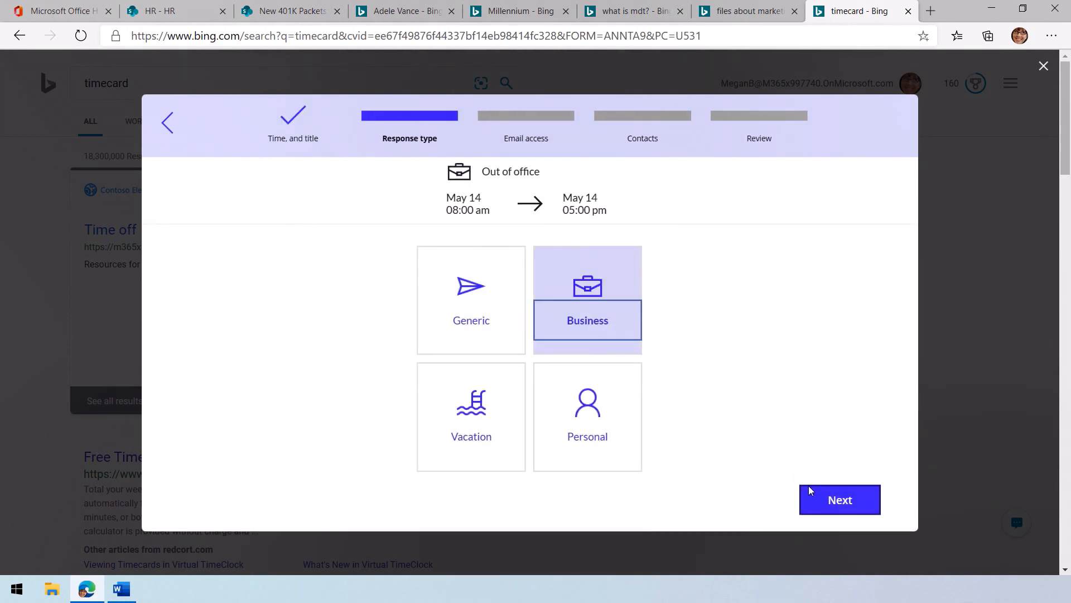
{"action": "left_click", "coordinate": [840, 500]}
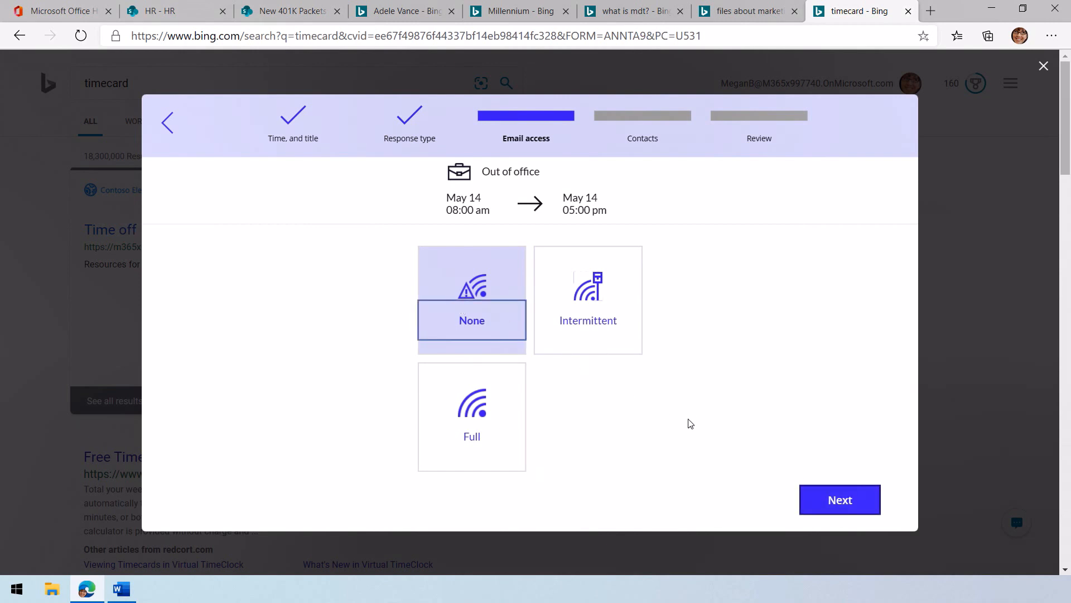
{"action": "left_click", "coordinate": [839, 500]}
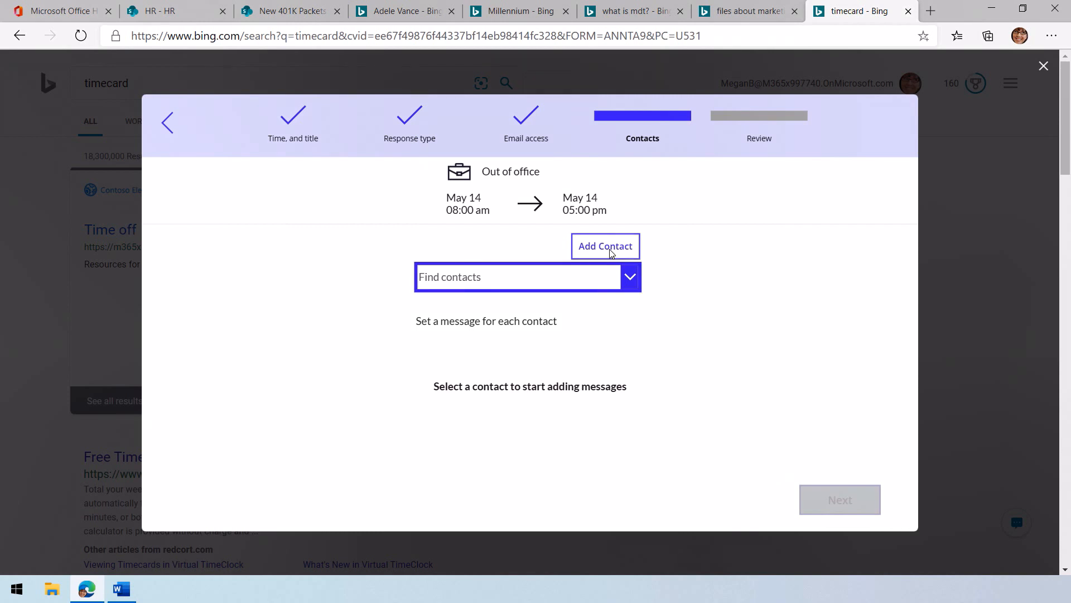
{"action": "left_click", "coordinate": [604, 246]}
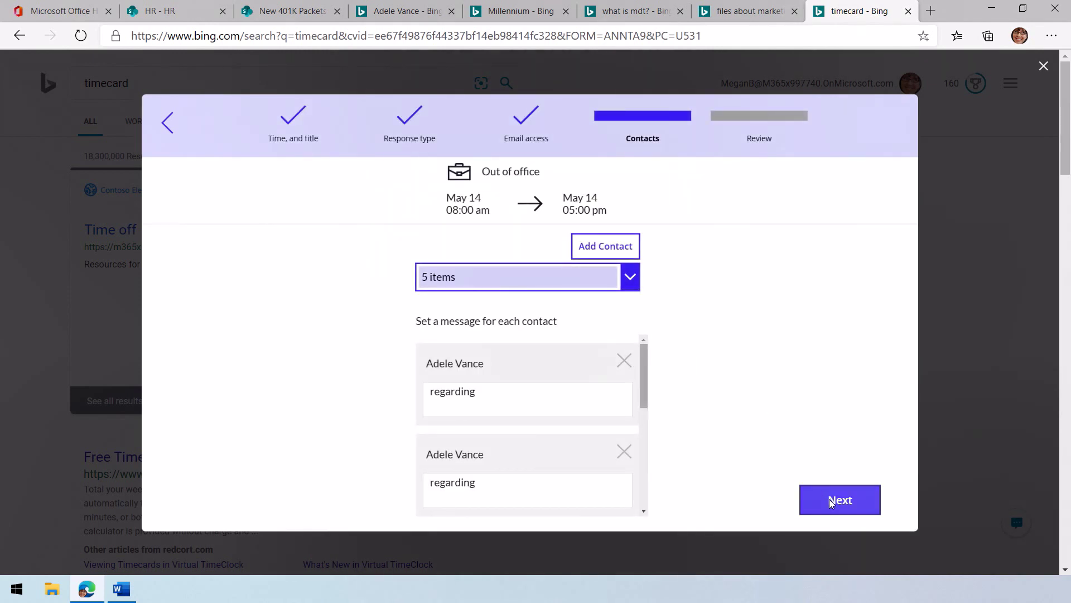
{"action": "left_click", "coordinate": [839, 500]}
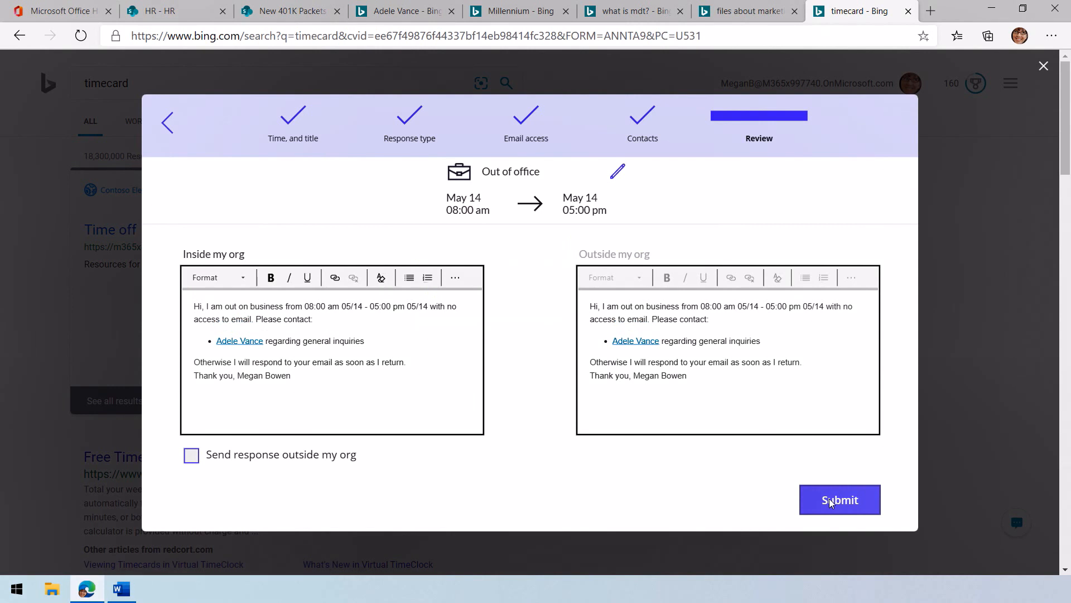
{"action": "left_click", "coordinate": [840, 499]}
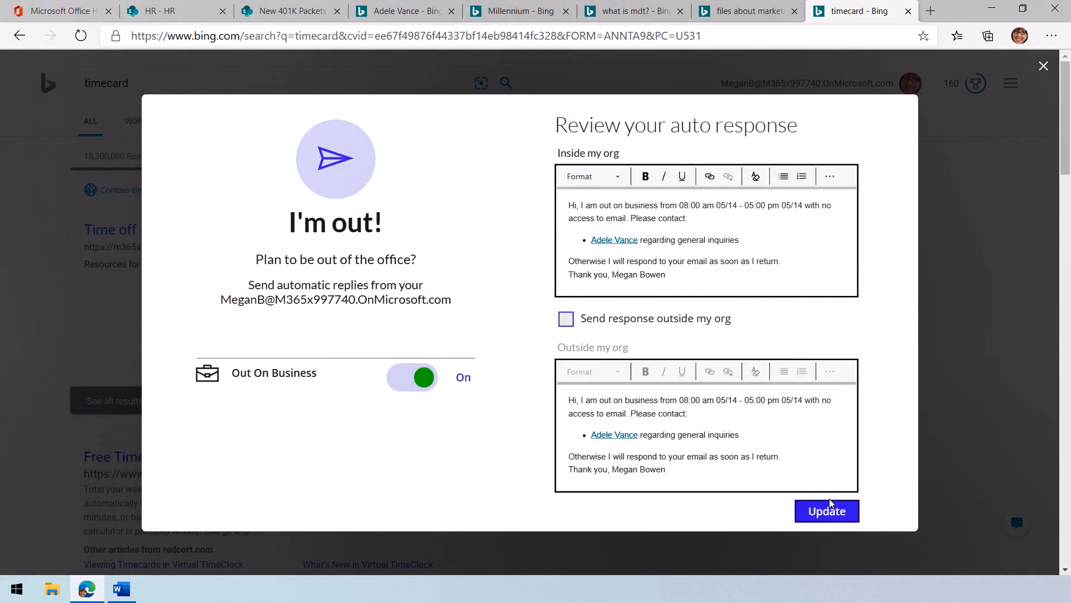
{"action": "mouse_move", "coordinate": [1044, 68]}
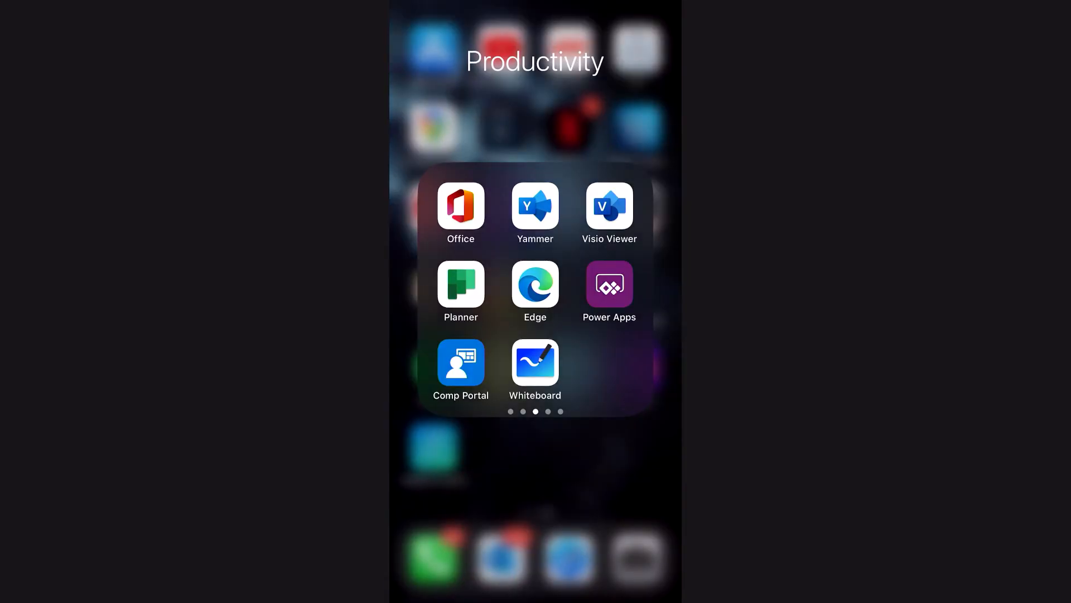
- On the phone, search millennium/1260 in Edge and expand the Contoso floor map
{"action": "left_click", "coordinate": [535, 285]}
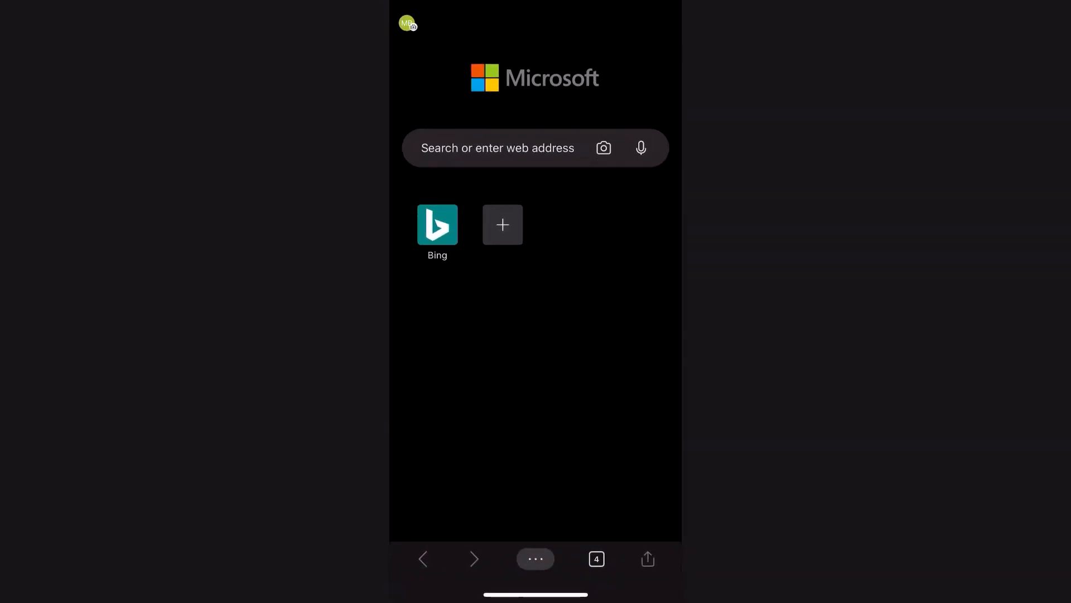
{"action": "left_click", "coordinate": [497, 147]}
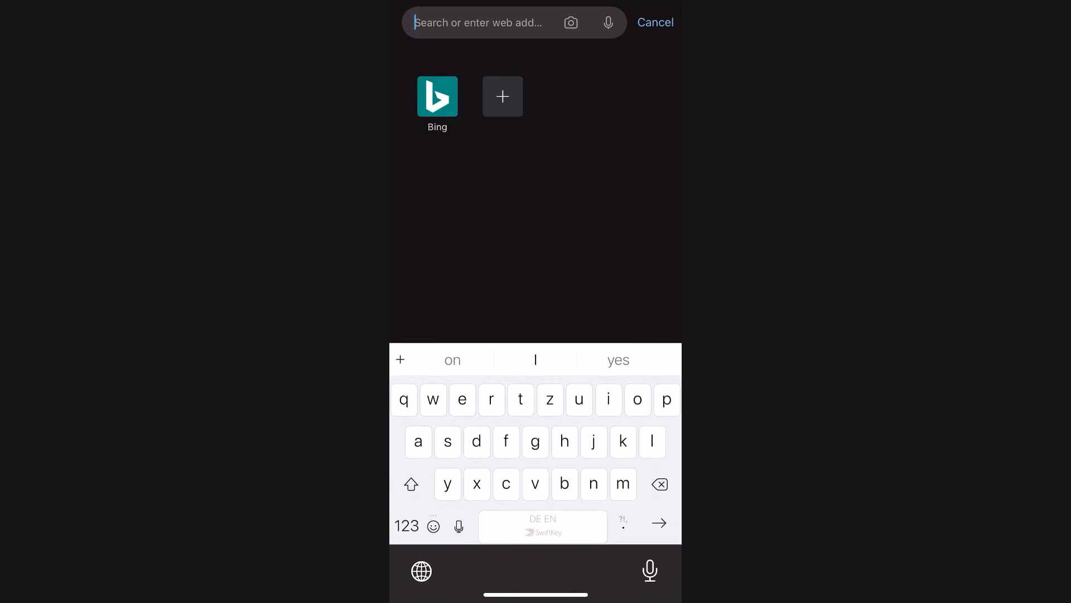
{"action": "type", "text": "millennium/1260"}
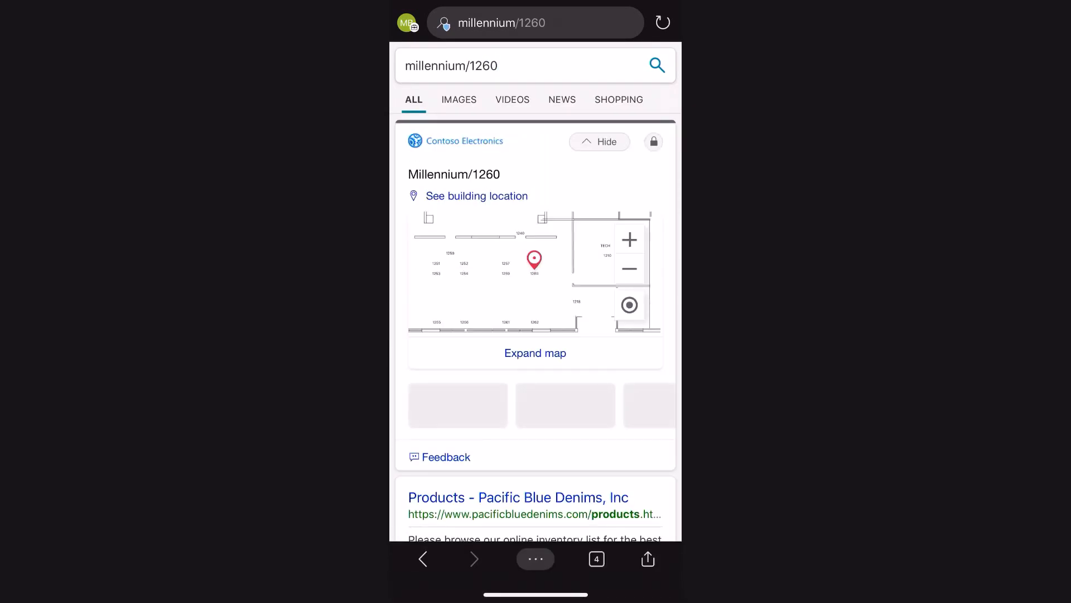
{"action": "left_click", "coordinate": [535, 353]}
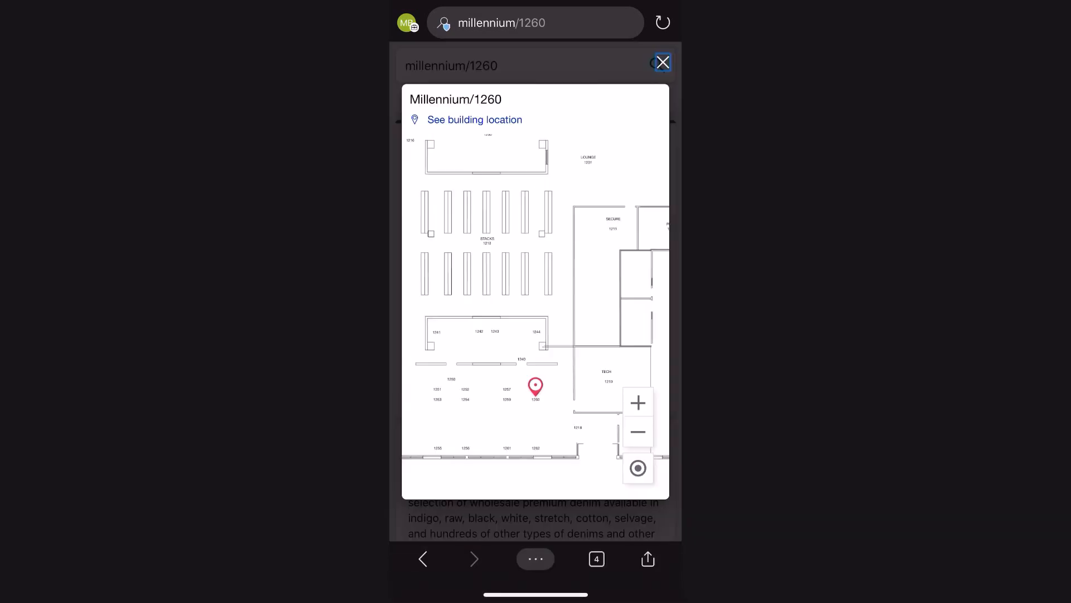